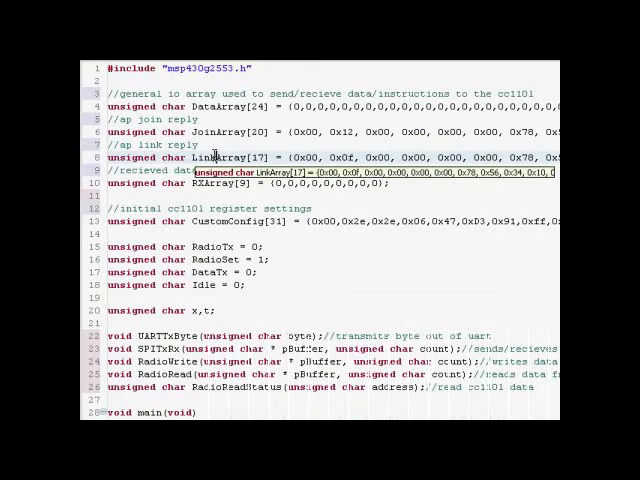
{"action": "scroll", "scroll_direction": "down", "scroll_amount": 3}
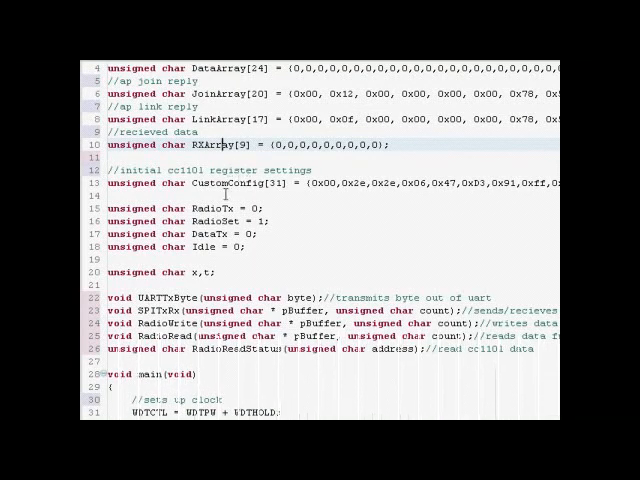
{"action": "scroll", "scroll_direction": "down", "scroll_amount": 3}
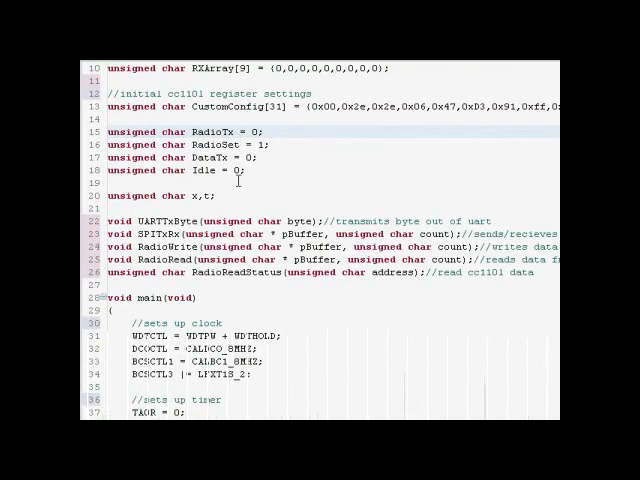
{"action": "scroll", "scroll_direction": "down", "scroll_amount": 3}
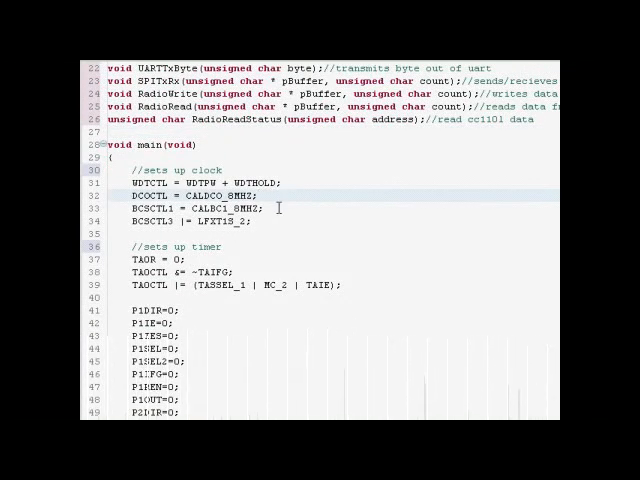
{"action": "scroll", "scroll_direction": "down", "scroll_amount": 3}
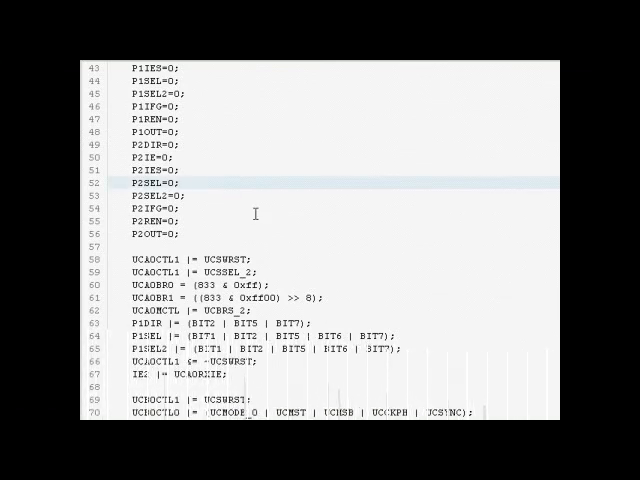
{"action": "scroll", "scroll_direction": "down", "scroll_amount": 3}
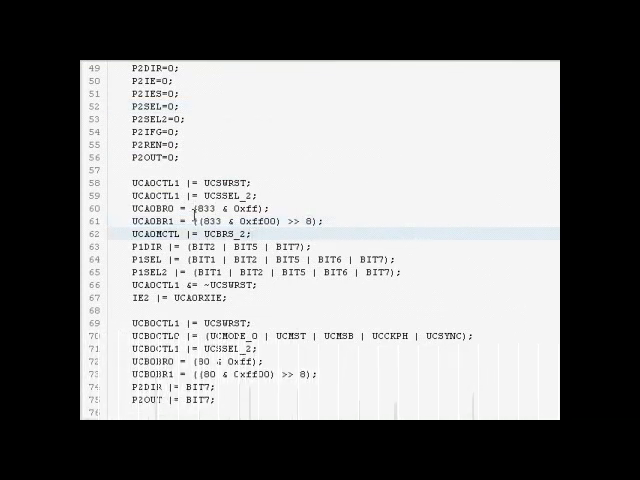
{"action": "scroll", "scroll_direction": "down", "scroll_amount": 3}
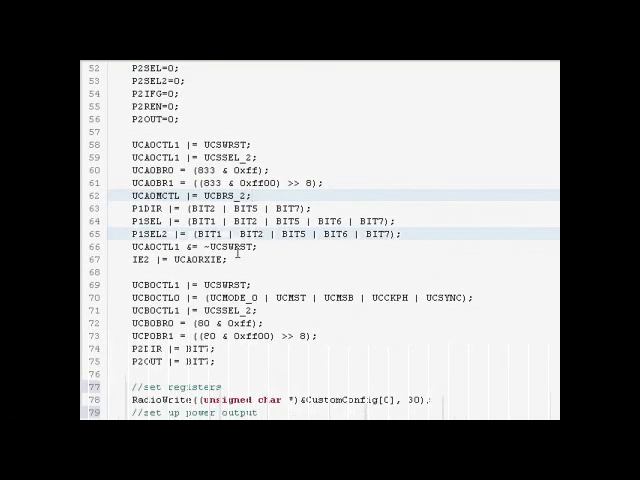
{"action": "scroll", "scroll_direction": "down", "scroll_amount": 3}
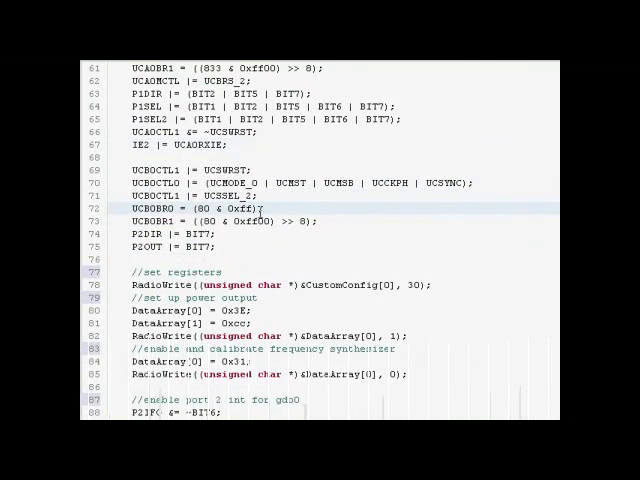
{"action": "scroll", "scroll_direction": "down", "scroll_amount": 3}
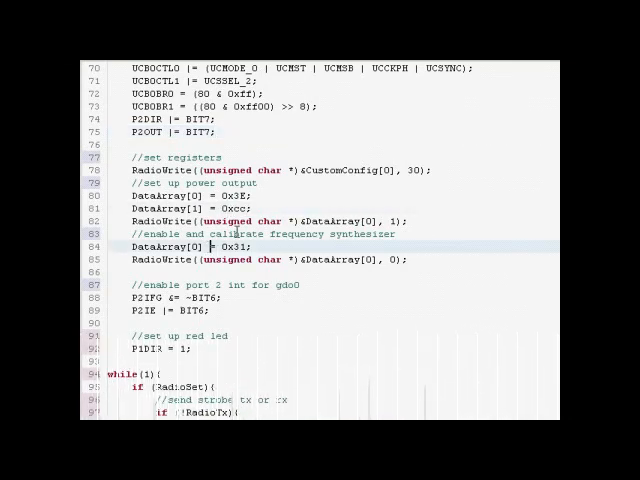
{"action": "scroll", "scroll_direction": "down", "scroll_amount": 3}
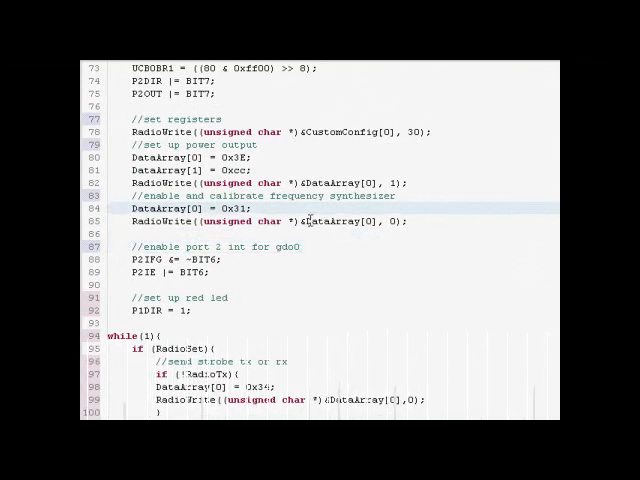
{"action": "scroll", "scroll_direction": "down", "scroll_amount": 3}
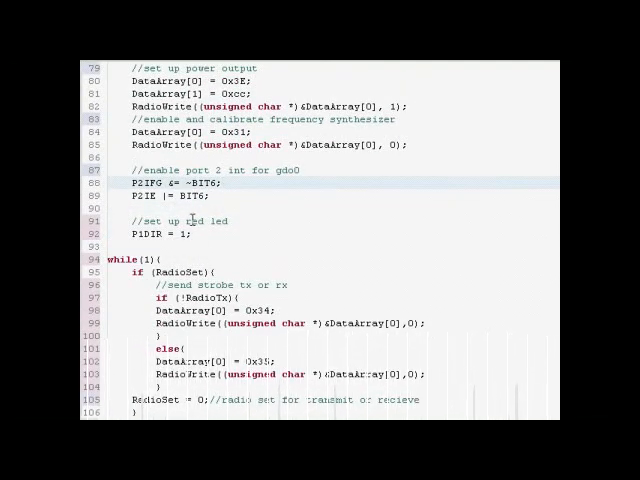
{"action": "scroll", "scroll_direction": "down", "scroll_amount": 3}
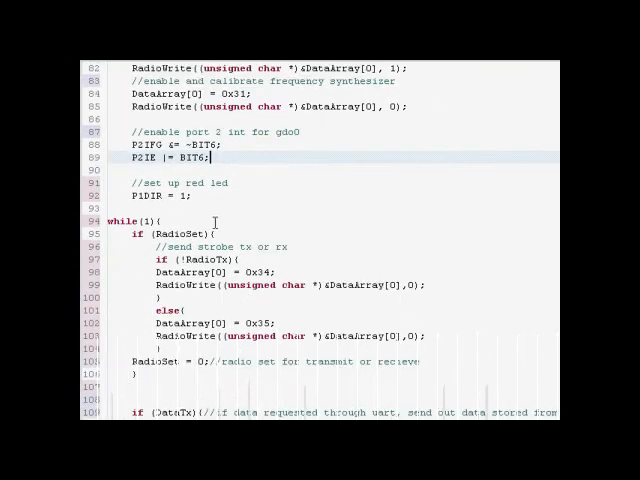
{"action": "scroll", "scroll_direction": "down", "scroll_amount": 3}
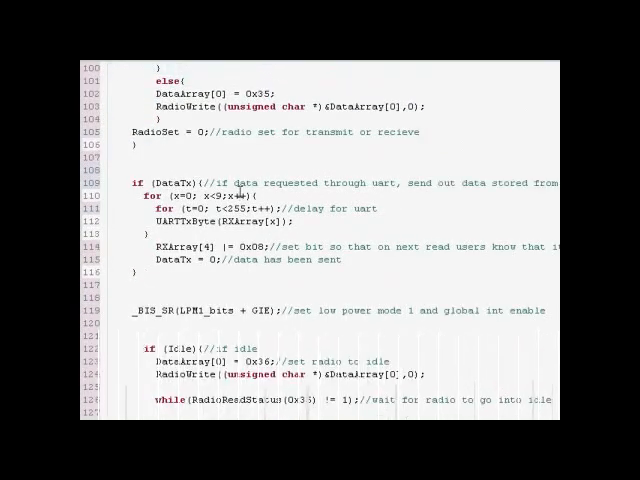
{"action": "scroll", "scroll_direction": "down", "scroll_amount": 3}
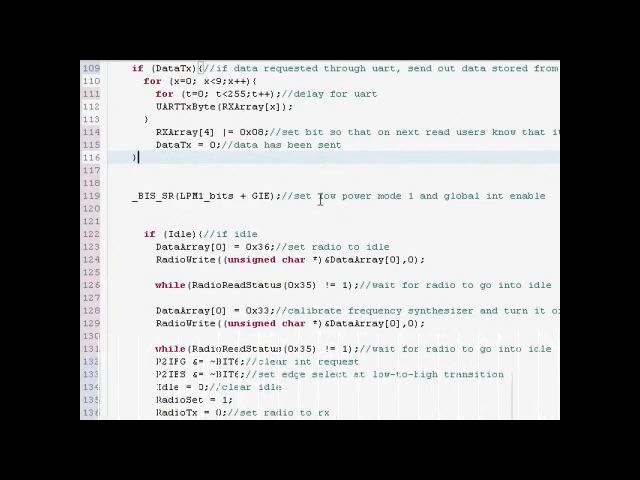
{"action": "scroll", "scroll_direction": "down", "scroll_amount": 3}
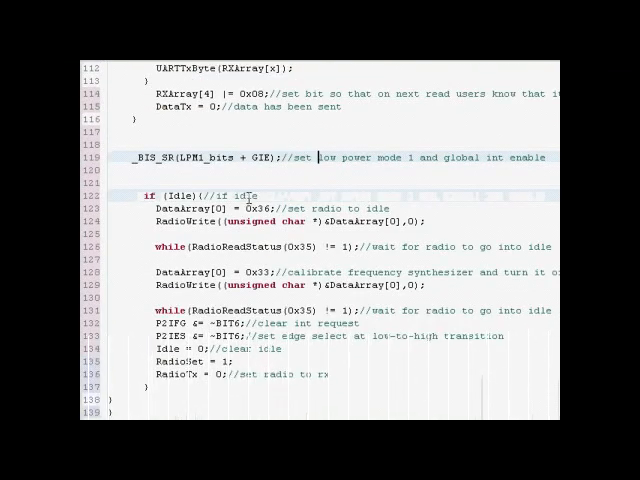
{"action": "scroll", "scroll_direction": "down", "scroll_amount": 3}
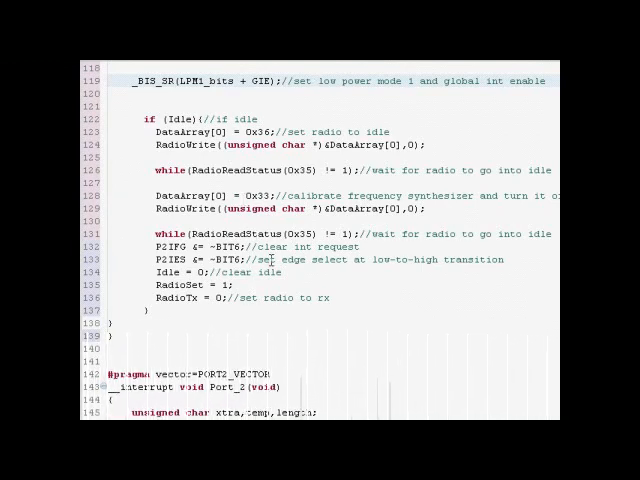
{"action": "scroll", "scroll_direction": "down", "scroll_amount": 3}
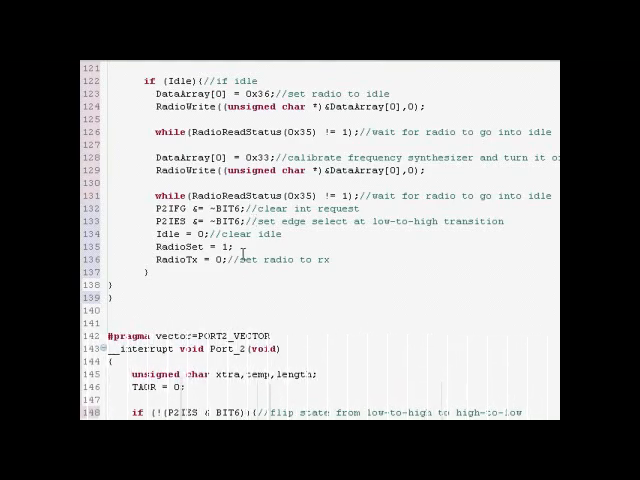
{"action": "scroll", "scroll_direction": "up", "scroll_amount": 3}
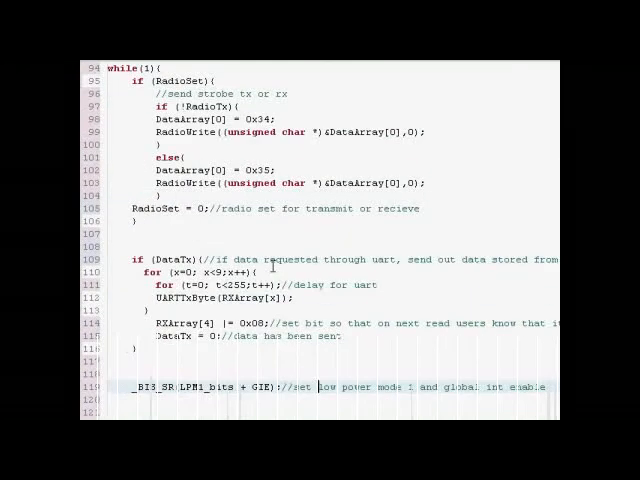
{"action": "scroll", "scroll_direction": "up", "scroll_amount": 3}
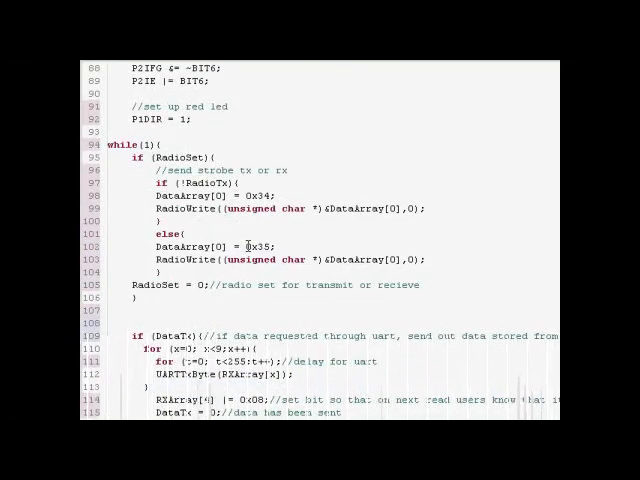
{"action": "scroll", "scroll_direction": "down", "scroll_amount": 3}
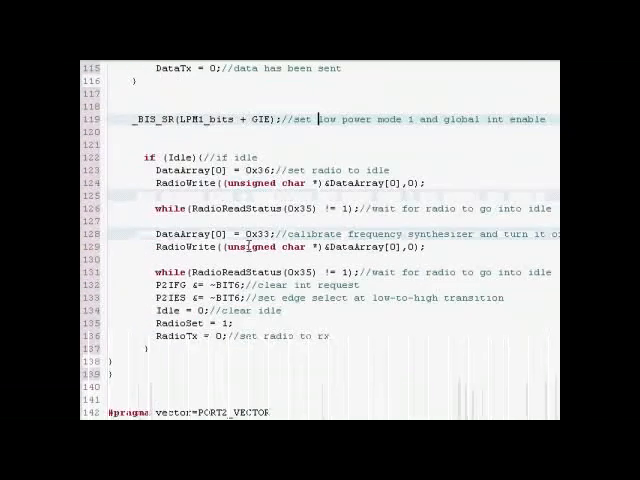
{"action": "scroll", "scroll_direction": "down", "scroll_amount": 3}
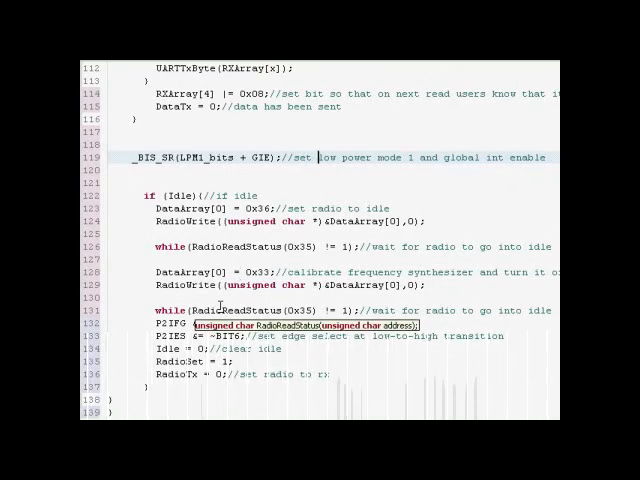
{"action": "scroll", "scroll_direction": "down", "scroll_amount": 3}
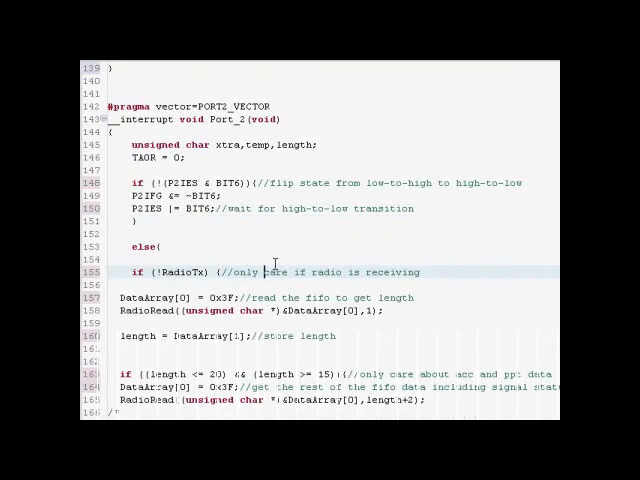
{"action": "scroll", "scroll_direction": "down", "scroll_amount": 3}
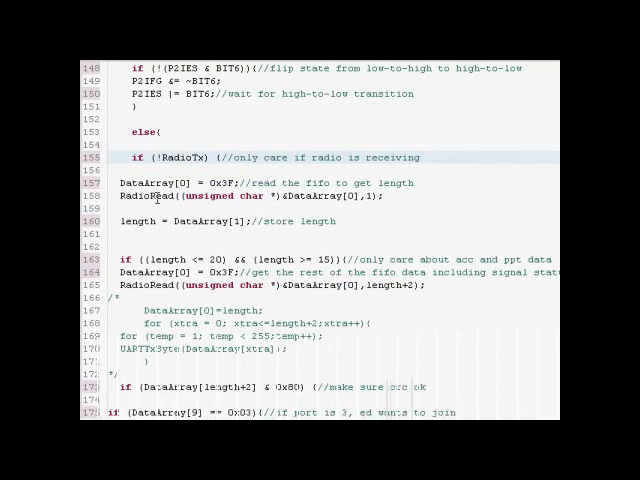
{"action": "scroll", "scroll_direction": "down", "scroll_amount": 3}
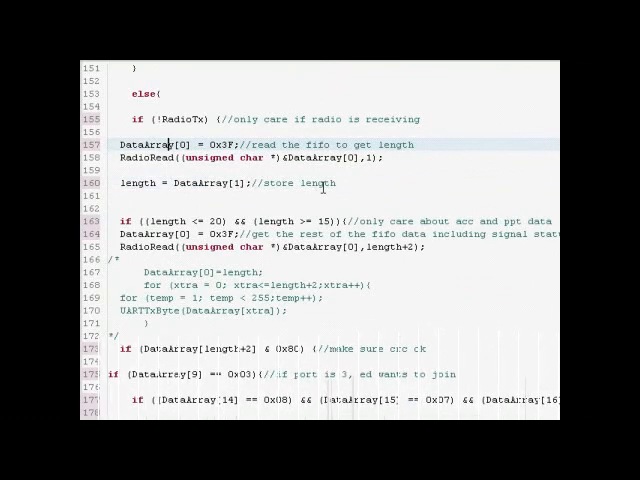
{"action": "scroll", "scroll_direction": "down", "scroll_amount": 3}
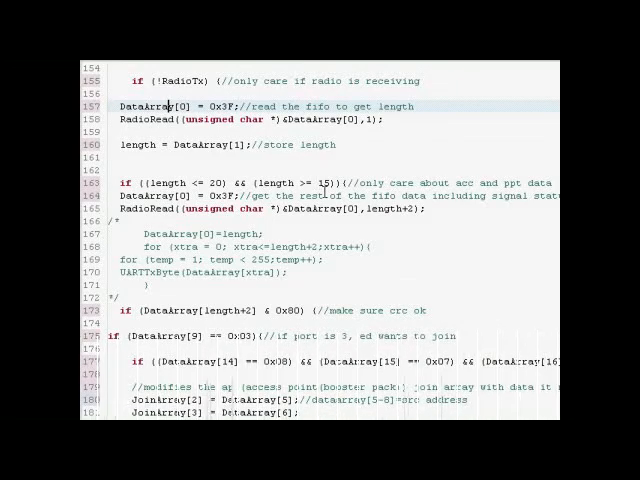
{"action": "scroll", "scroll_direction": "down", "scroll_amount": 3}
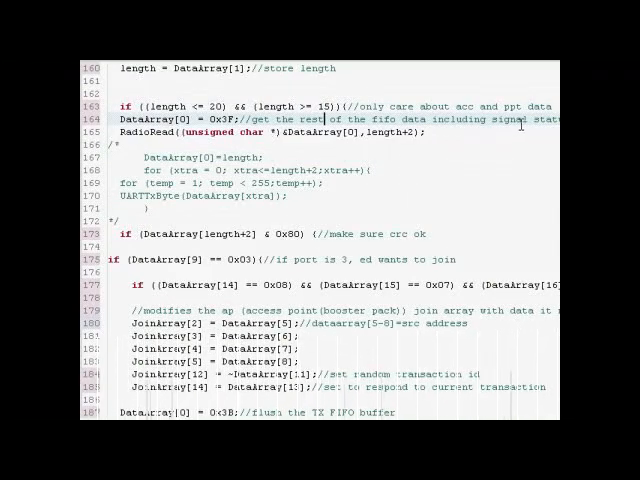
{"action": "scroll", "scroll_direction": "down", "scroll_amount": 3}
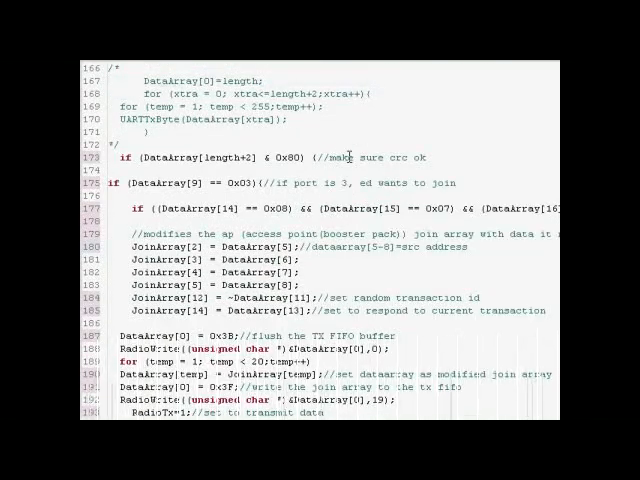
{"action": "scroll", "scroll_direction": "down", "scroll_amount": 3}
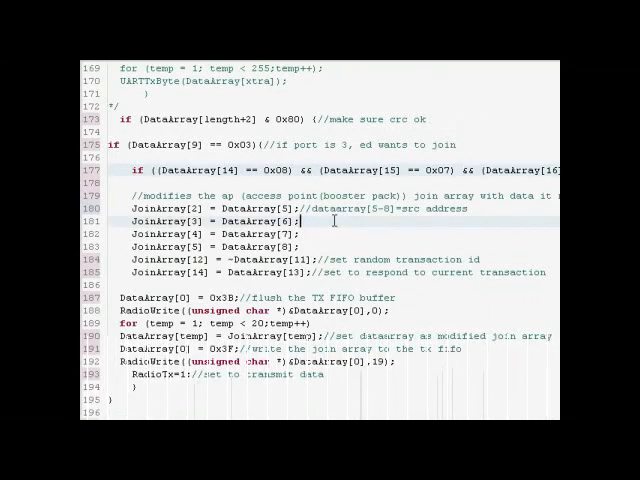
{"action": "scroll", "scroll_direction": "down", "scroll_amount": 3}
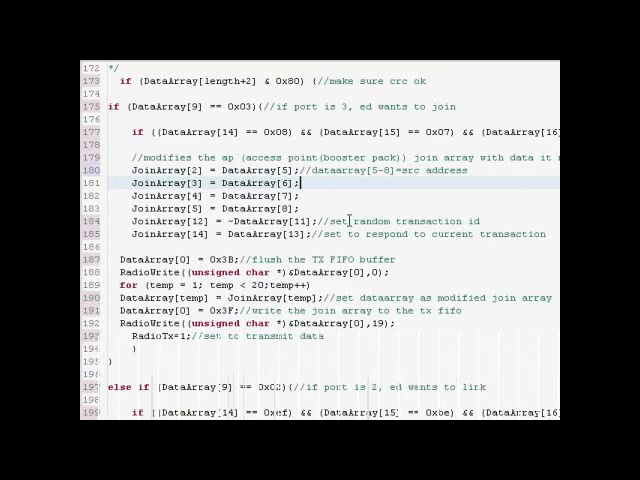
{"action": "scroll", "scroll_direction": "down", "scroll_amount": 3}
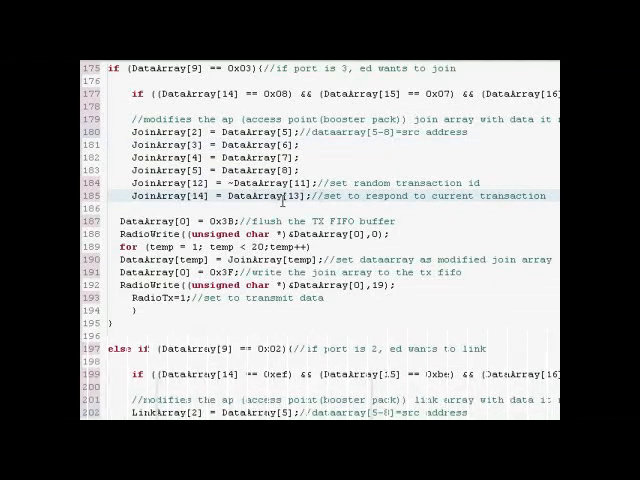
{"action": "scroll", "scroll_direction": "down", "scroll_amount": 3}
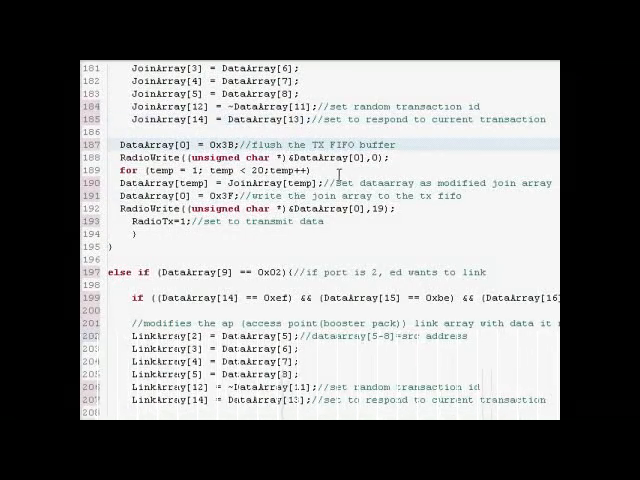
{"action": "scroll", "scroll_direction": "down", "scroll_amount": 3}
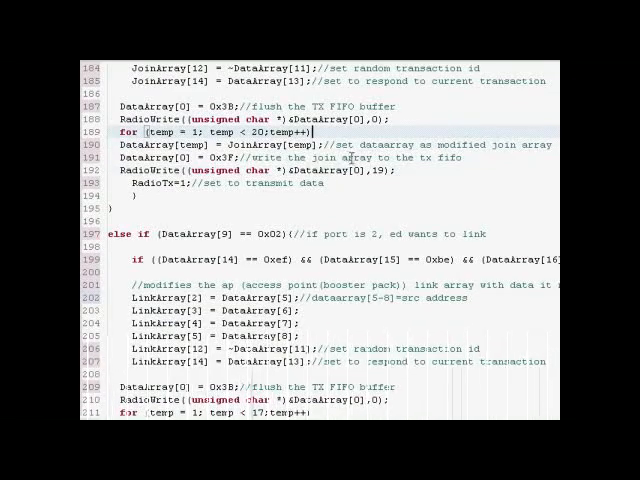
{"action": "scroll", "scroll_direction": "down", "scroll_amount": 3}
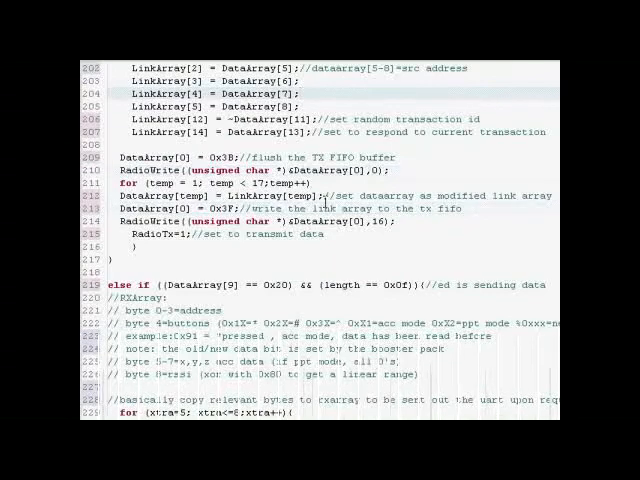
{"action": "scroll", "scroll_direction": "down", "scroll_amount": 3}
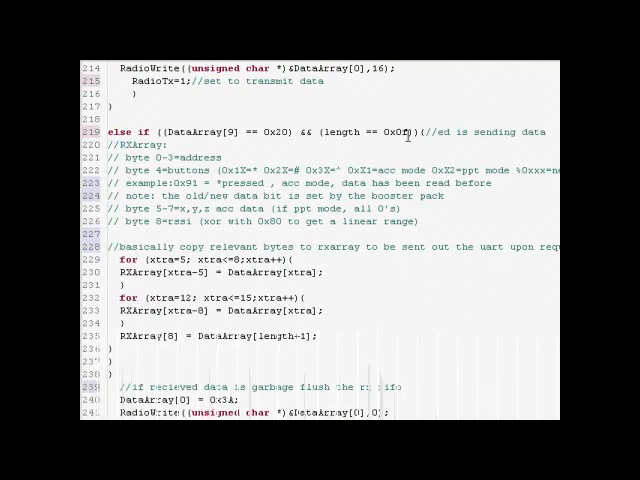
{"action": "scroll", "scroll_direction": "down", "scroll_amount": 3}
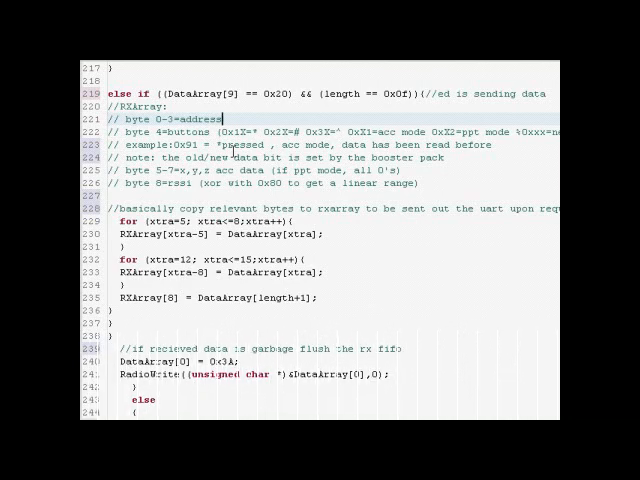
{"action": "scroll", "scroll_direction": "down", "scroll_amount": 3}
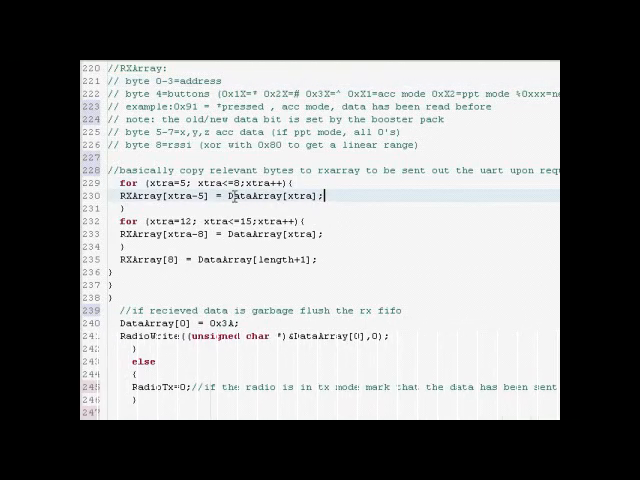
{"action": "scroll", "scroll_direction": "down", "scroll_amount": 3}
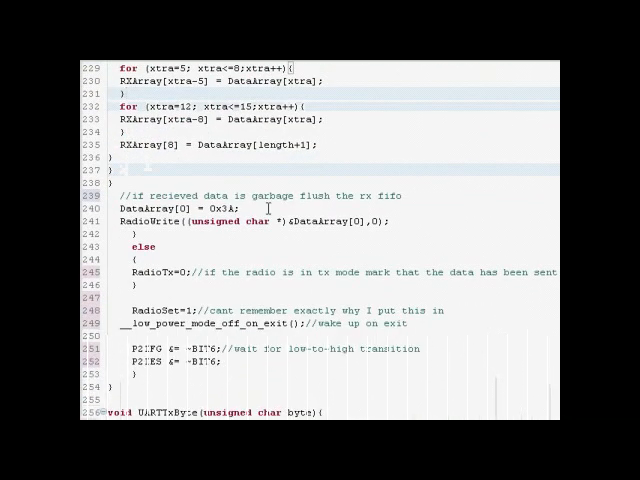
{"action": "scroll", "scroll_direction": "down", "scroll_amount": 3}
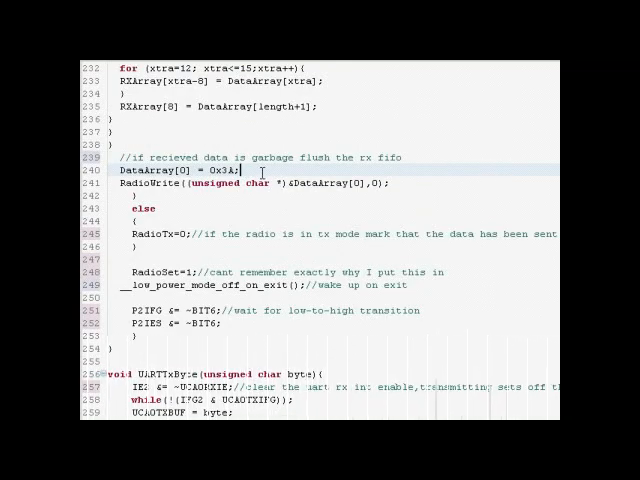
{"action": "scroll", "scroll_direction": "down", "scroll_amount": 3}
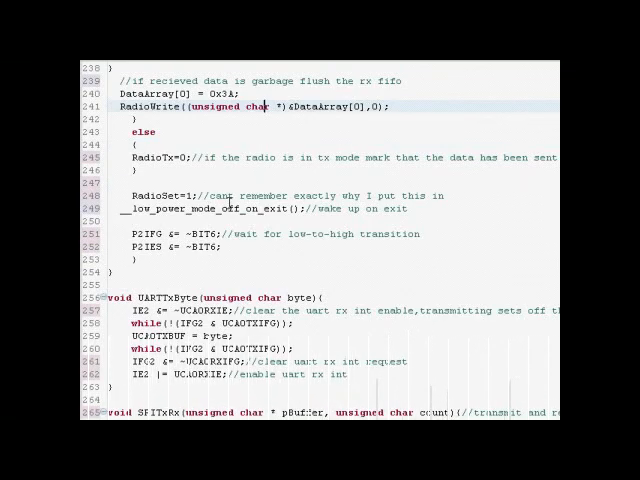
{"action": "scroll", "scroll_direction": "down", "scroll_amount": 3}
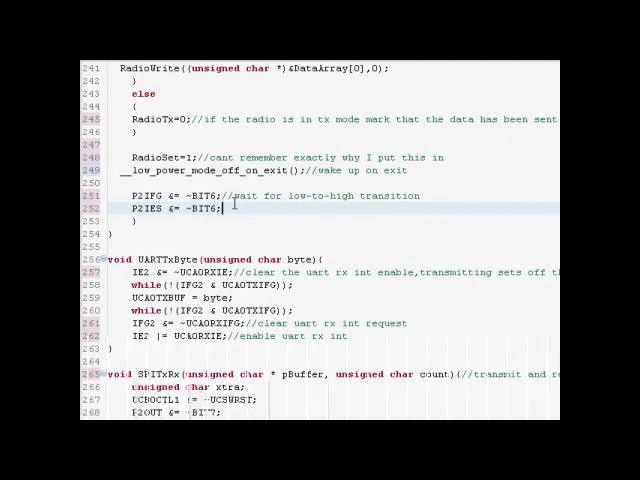
{"action": "scroll", "scroll_direction": "down", "scroll_amount": 3}
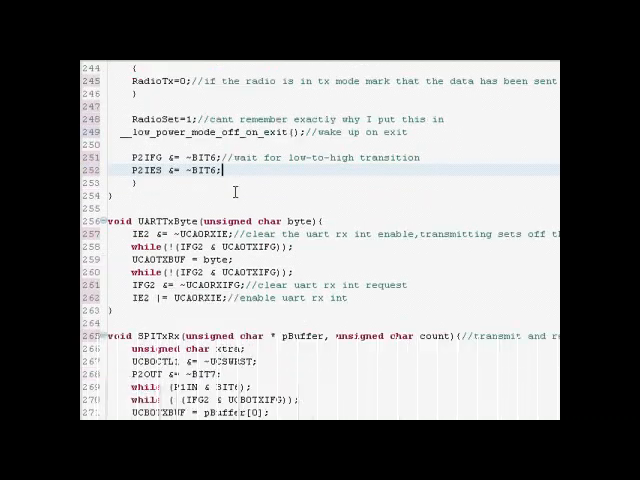
{"action": "scroll", "scroll_direction": "down", "scroll_amount": 3}
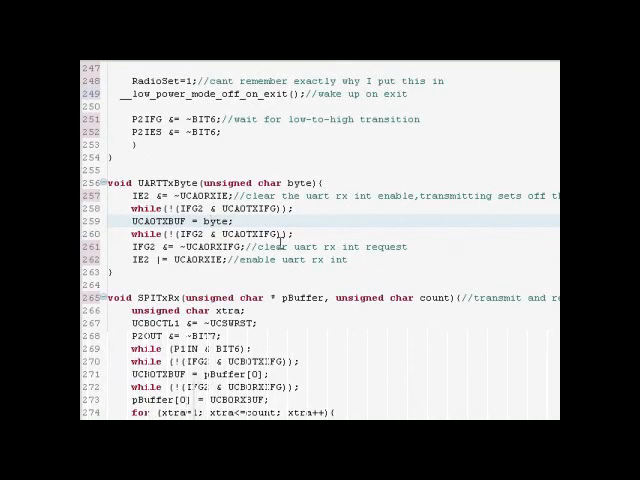
{"action": "scroll", "scroll_direction": "down", "scroll_amount": 3}
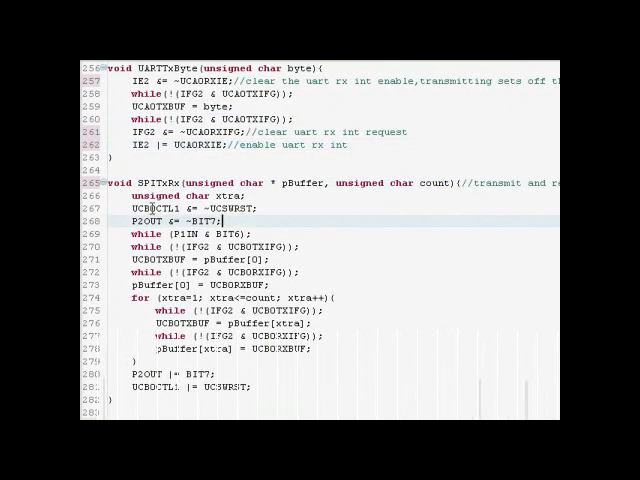
{"action": "scroll", "scroll_direction": "down", "scroll_amount": 3}
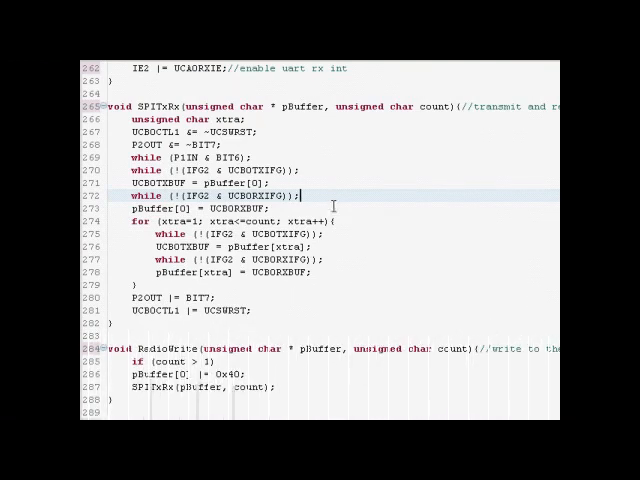
{"action": "scroll", "scroll_direction": "down", "scroll_amount": 3}
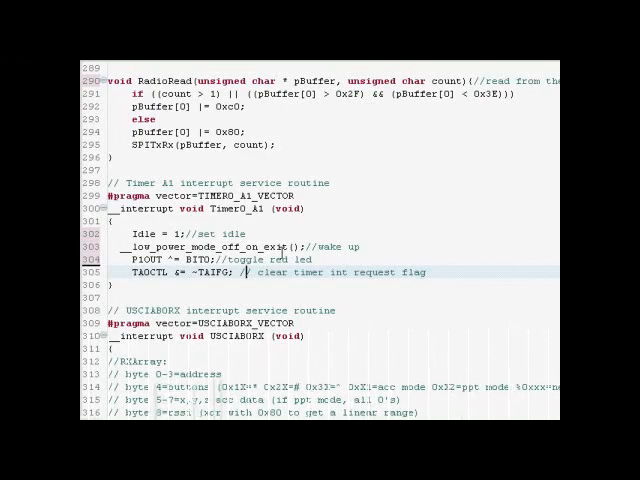
{"action": "scroll", "scroll_direction": "down", "scroll_amount": 3}
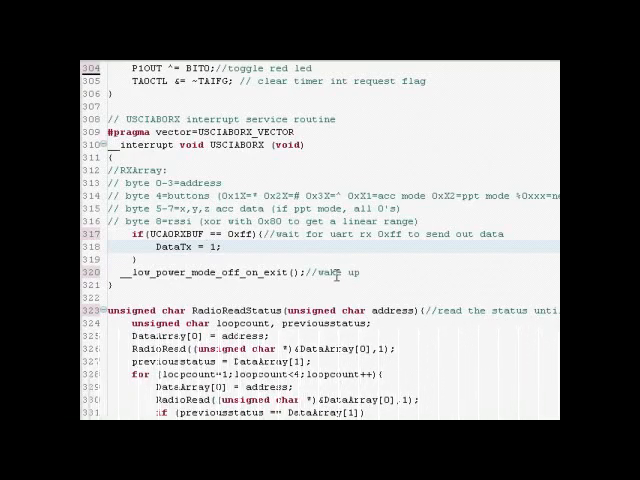
{"action": "scroll", "scroll_direction": "down", "scroll_amount": 3}
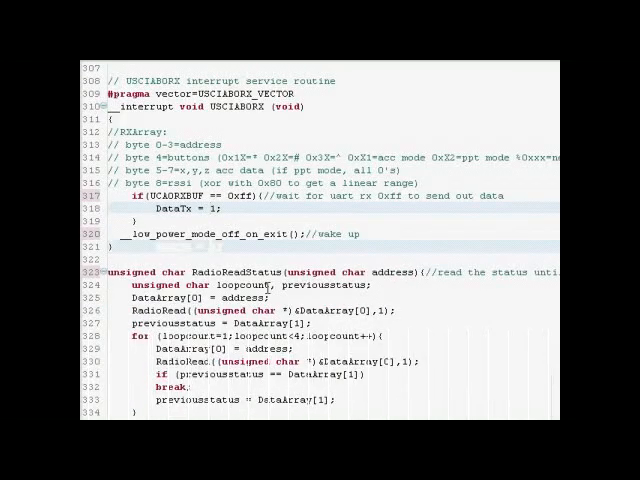